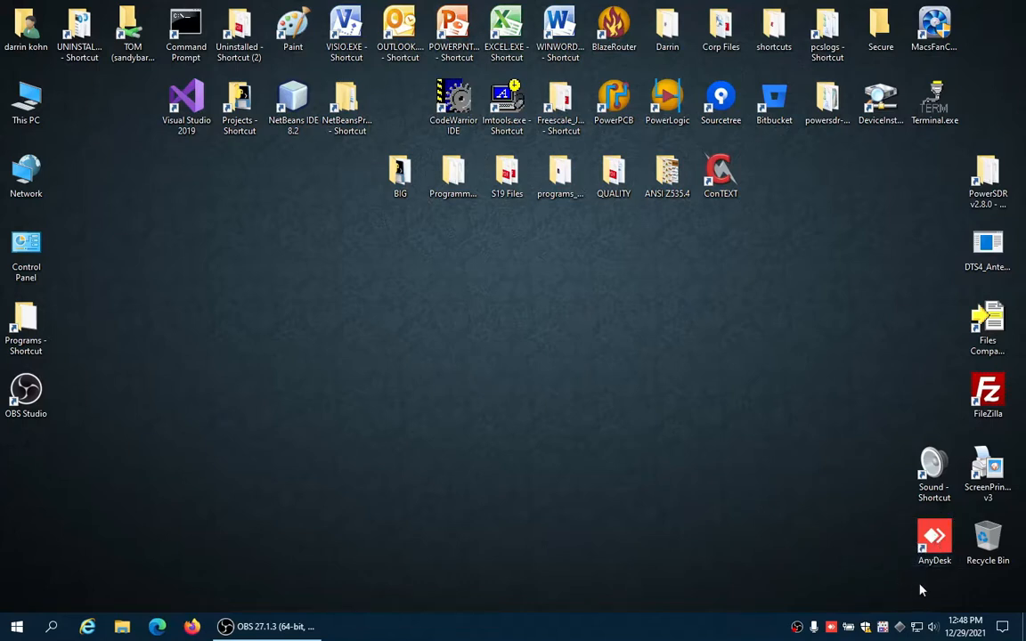
pyautogui.moveTo(929, 580)
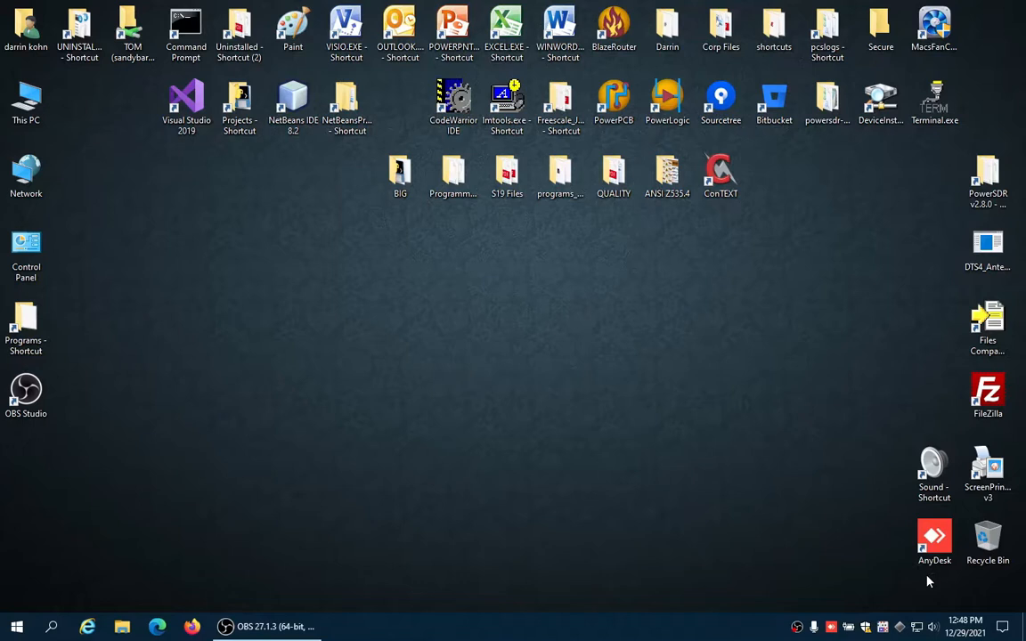
pyautogui.moveTo(912, 577)
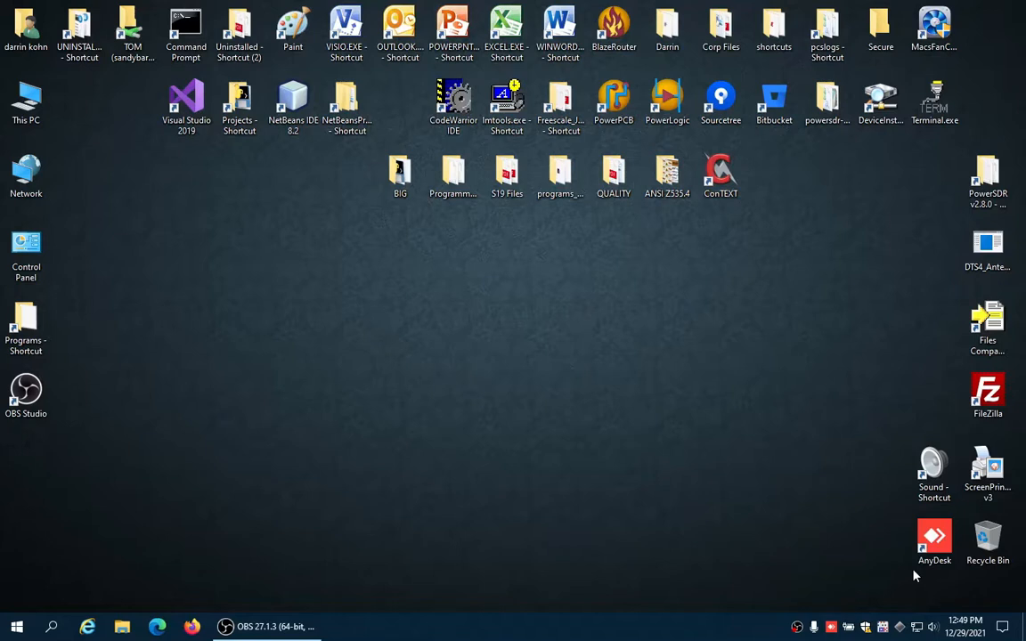
pyautogui.moveTo(898, 576)
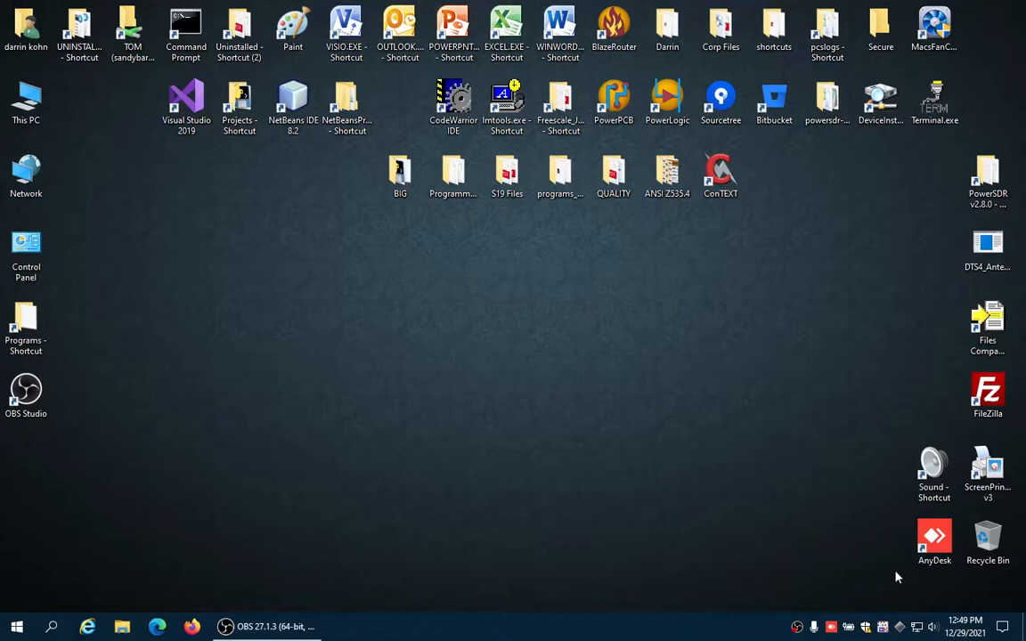
# Launch AnyDesk and view its Audio settings showing headset microphone transmission and headset earphone output
pyautogui.click(933, 541)
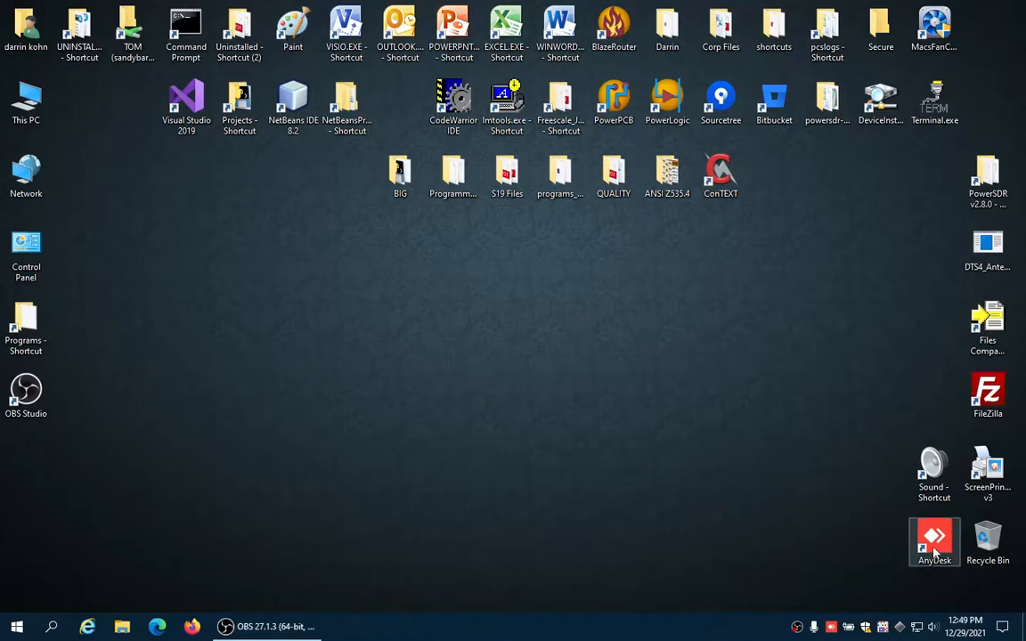
pyautogui.moveTo(933, 541)
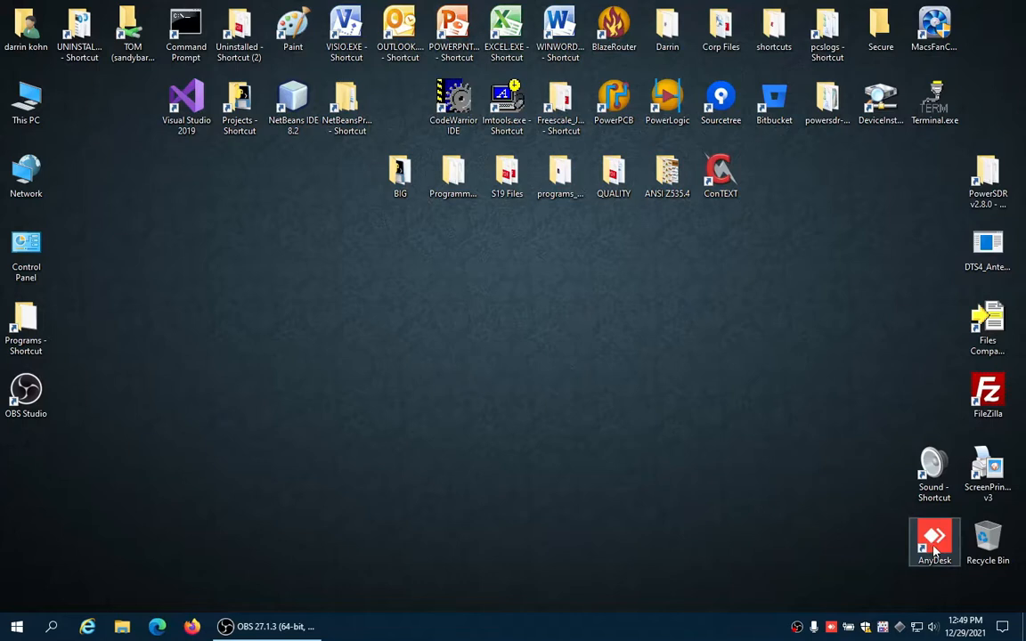
pyautogui.moveTo(933, 544)
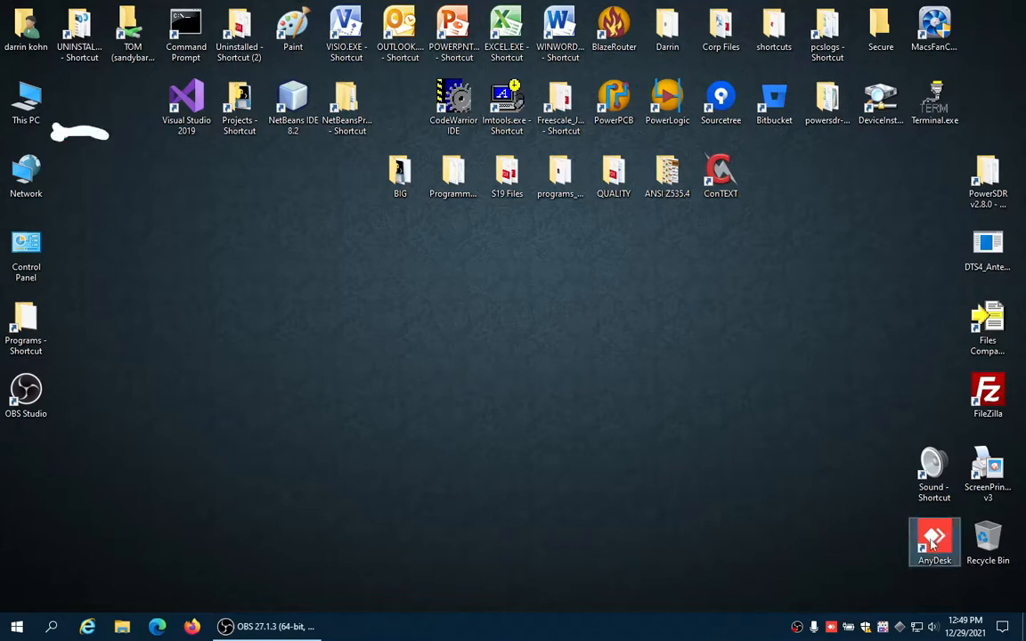
pyautogui.doubleClick(933, 542)
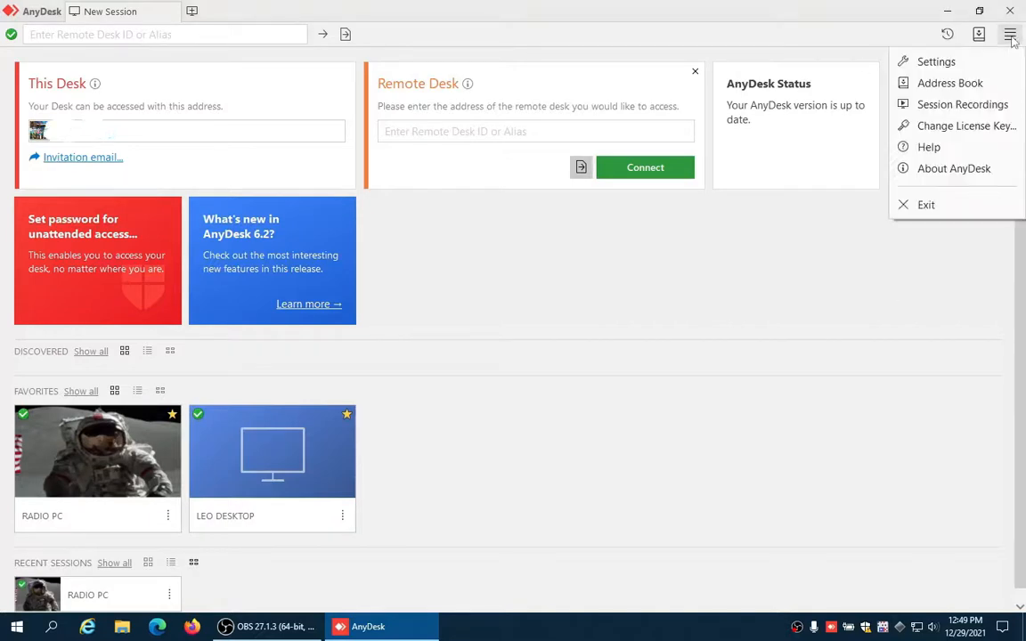
pyautogui.click(936, 61)
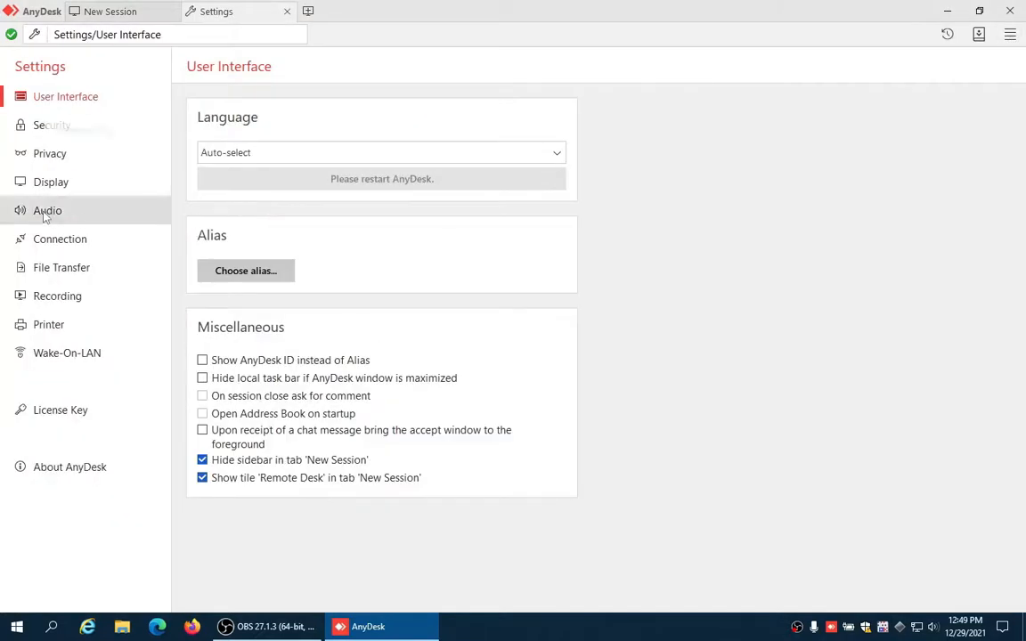
pyautogui.click(46, 210)
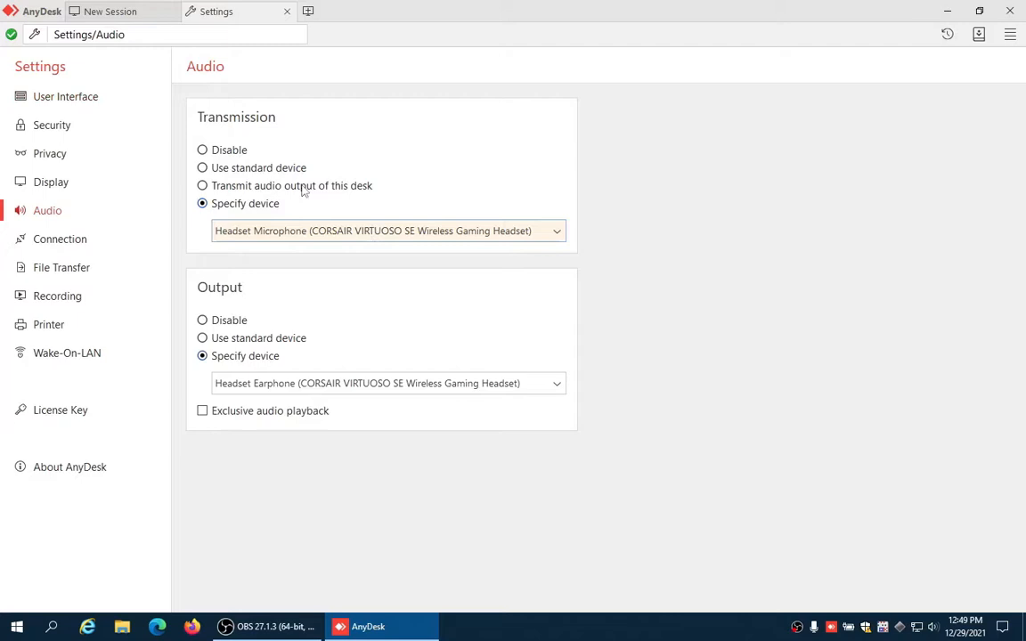
pyautogui.moveTo(281, 197)
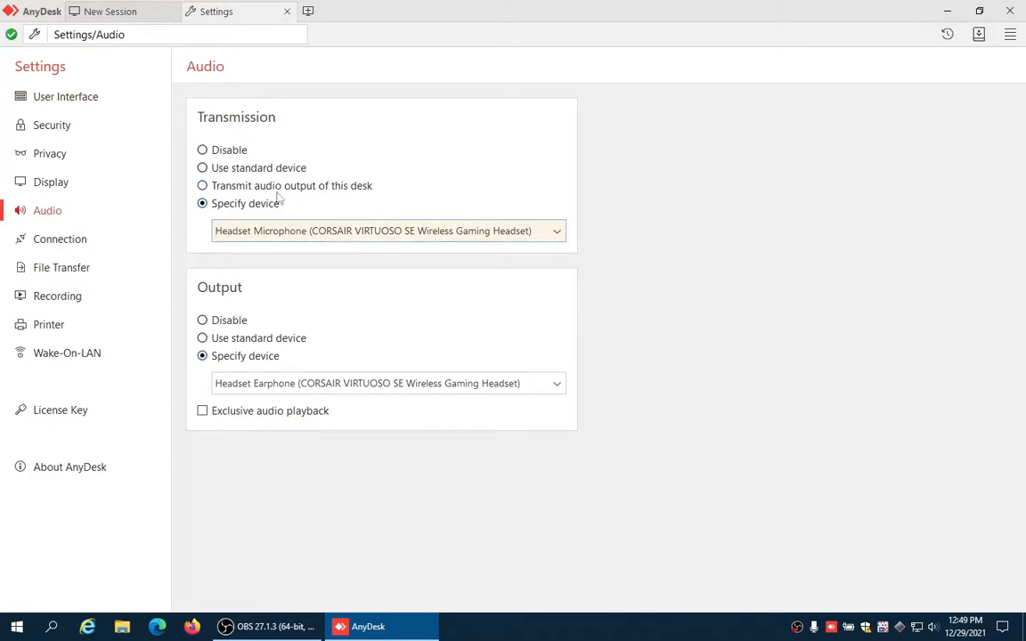
pyautogui.moveTo(331, 403)
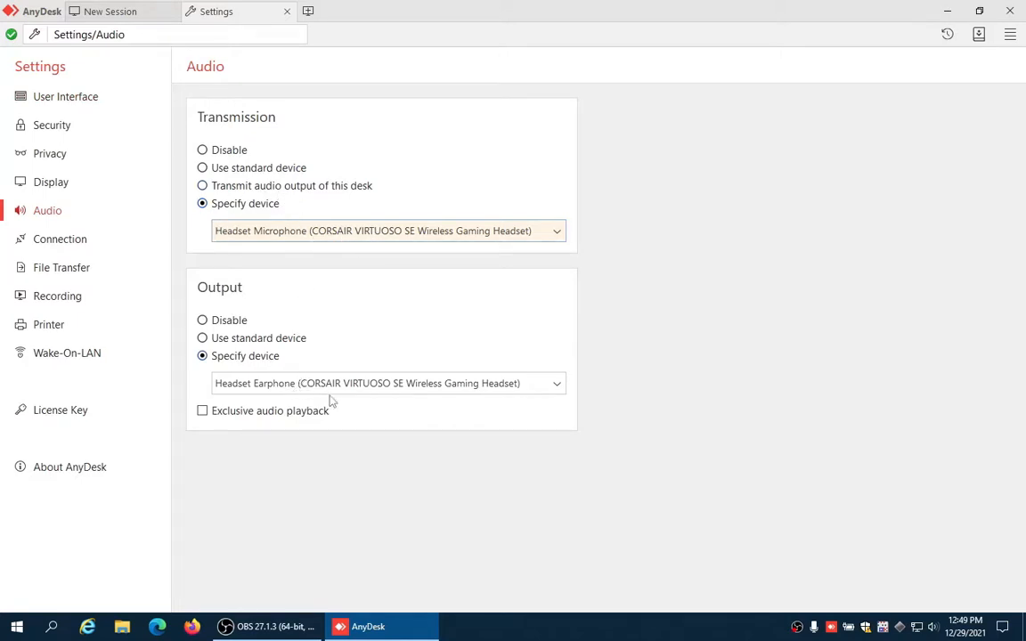
pyautogui.moveTo(901, 101)
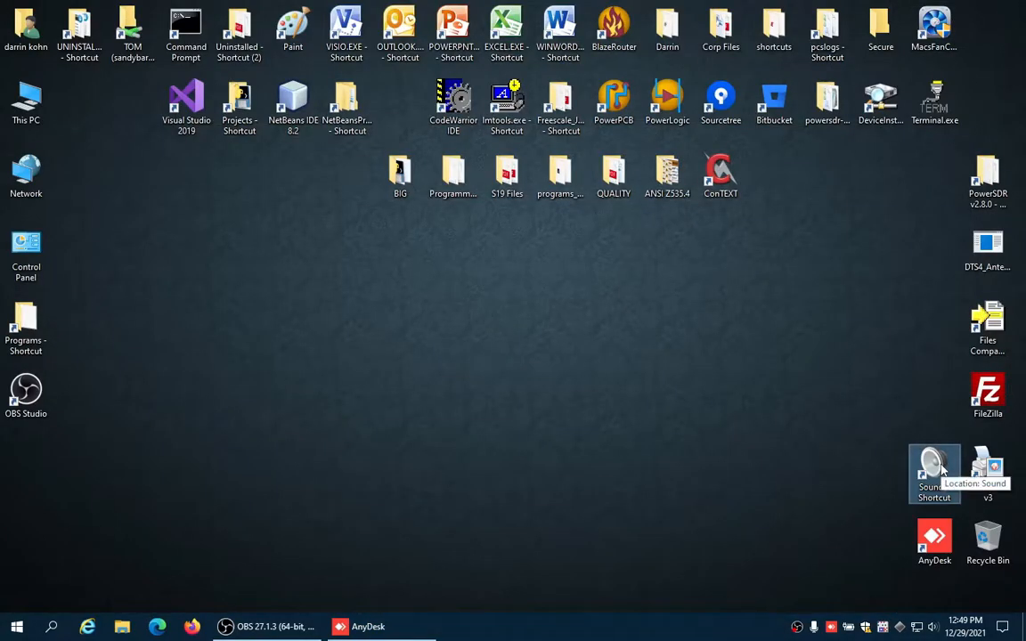
# Review the Playback and Recording device lists in Windows Sound, confirming headset defaults, then close it
pyautogui.doubleClick(933, 466)
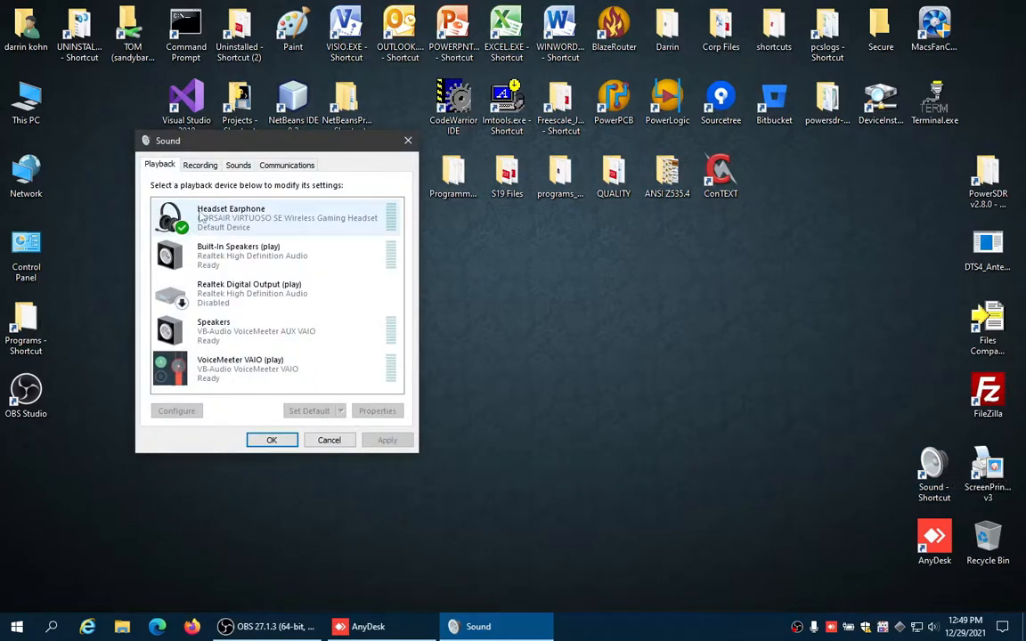
pyautogui.click(200, 164)
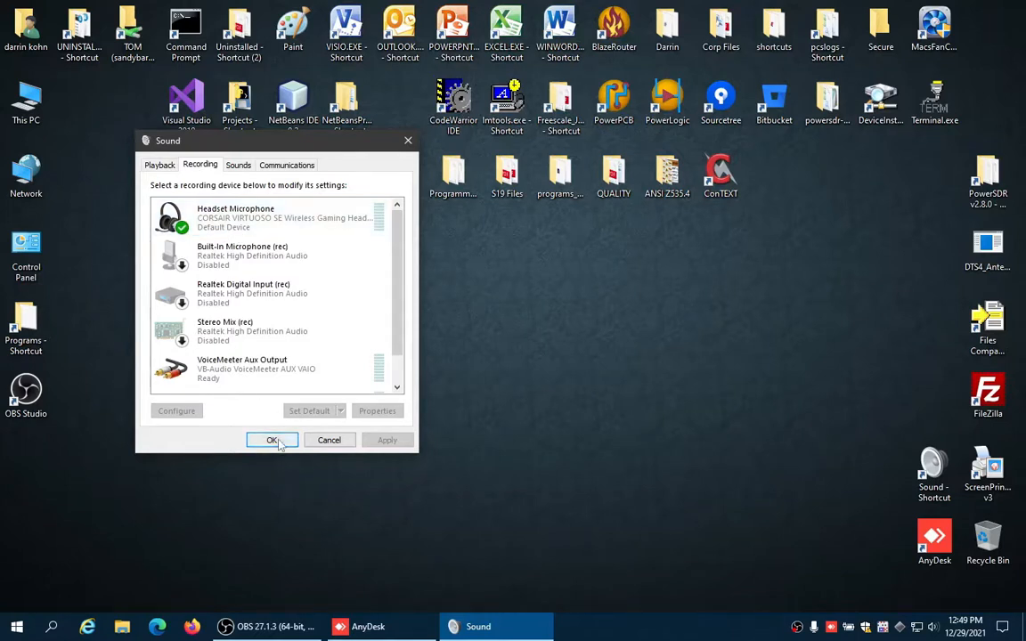
pyautogui.moveTo(224, 435)
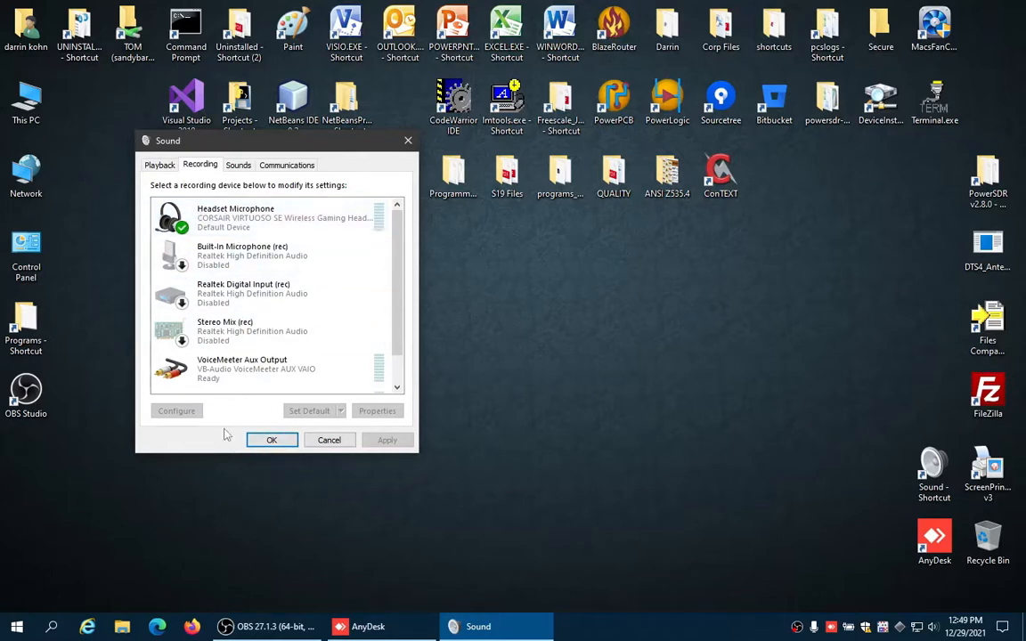
pyautogui.click(367, 627)
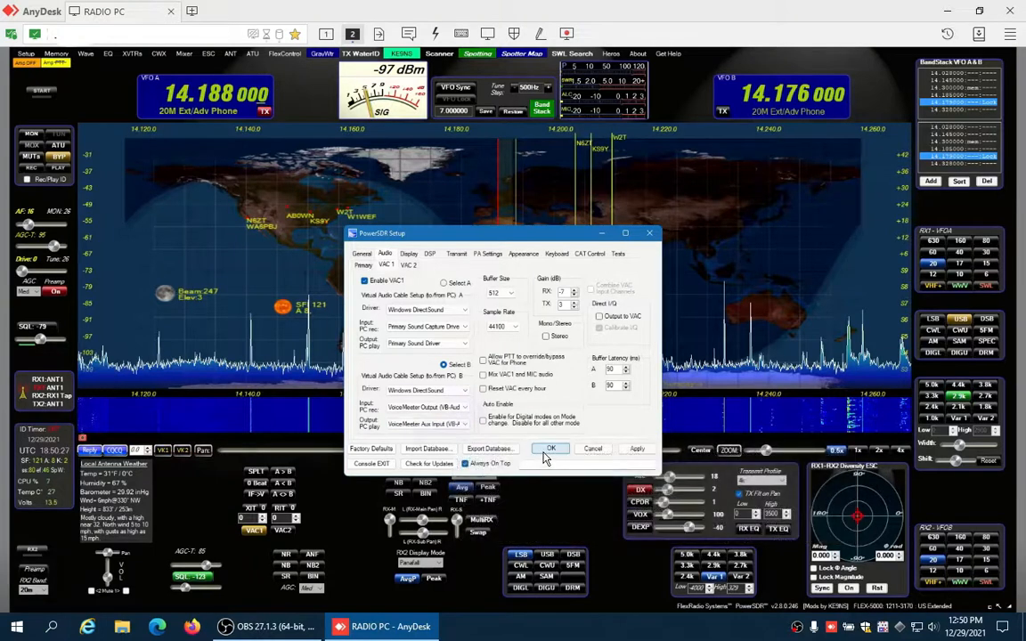
# Close the remote PowerSDR Setup window after reviewing its VAC 1 devices
pyautogui.click(550, 449)
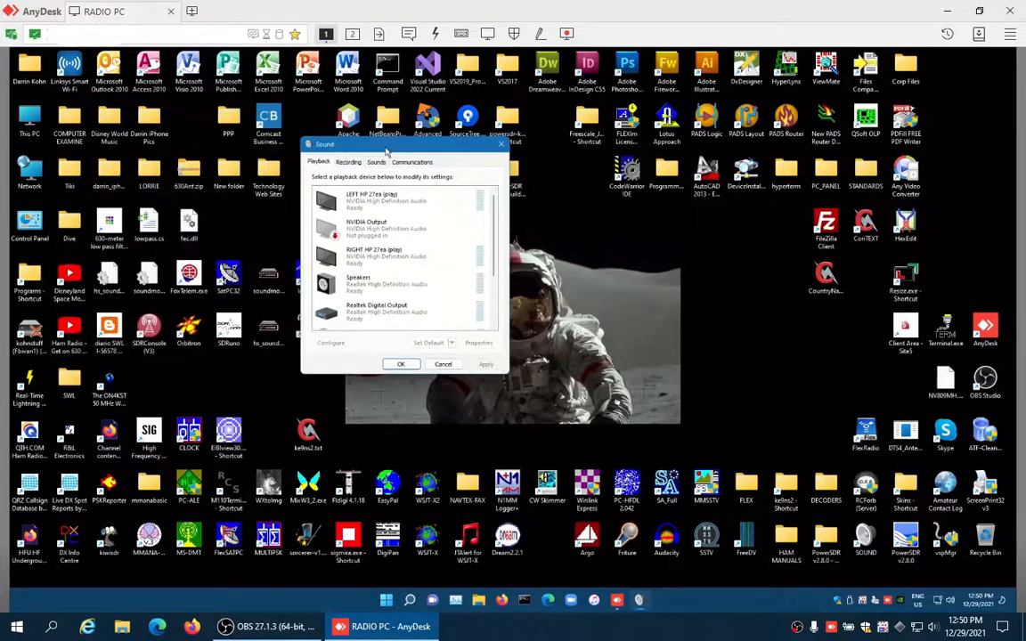
# Review the remote Playback and Recording lists, select Microphone, and close the Sound dialog
pyautogui.scroll(-3)
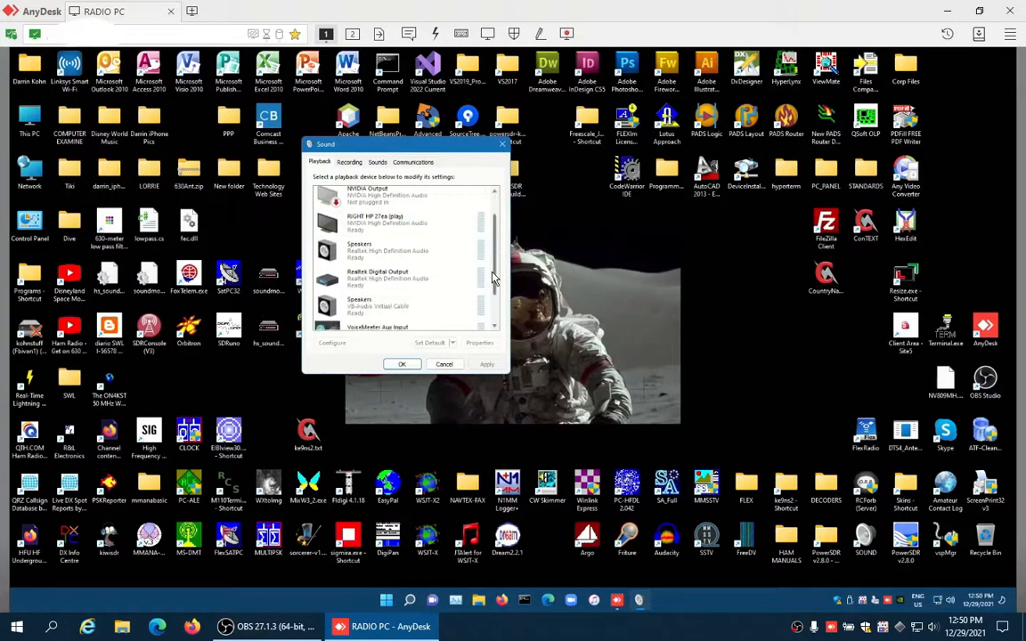
pyautogui.scroll(-3)
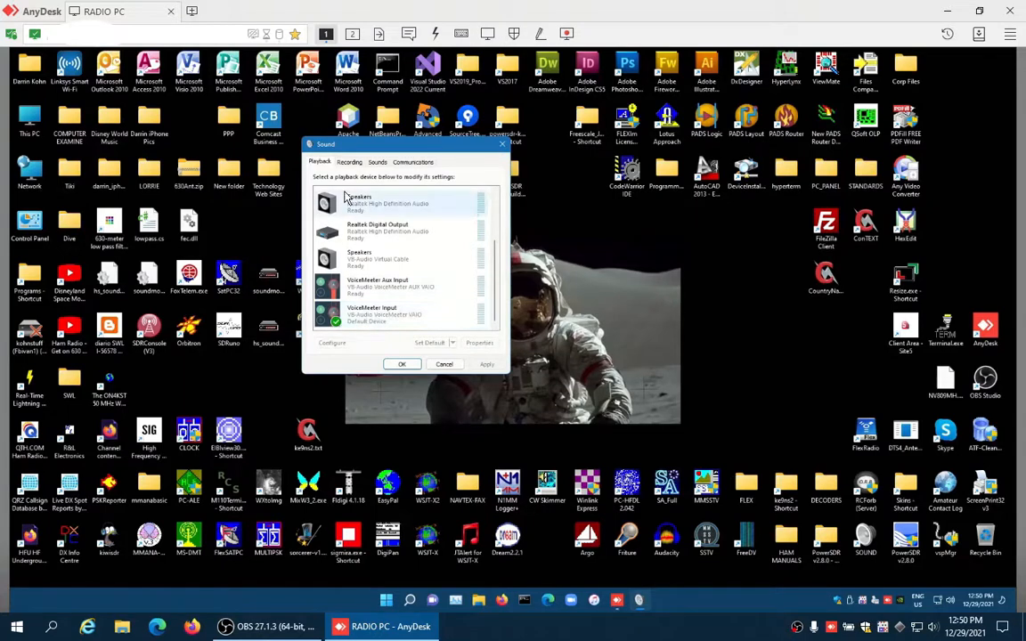
pyautogui.click(349, 162)
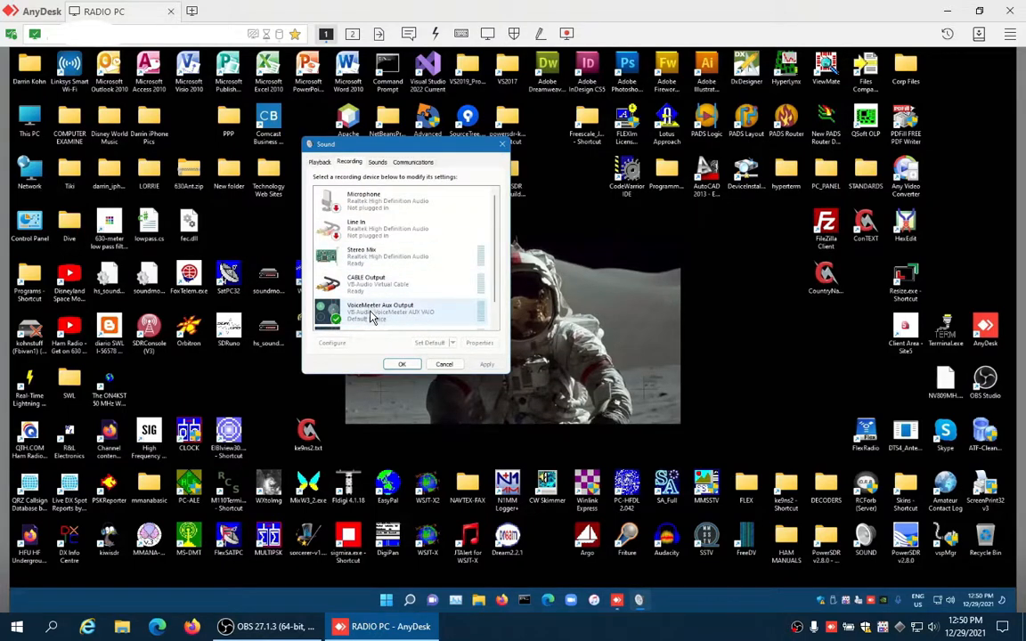
pyautogui.click(388, 200)
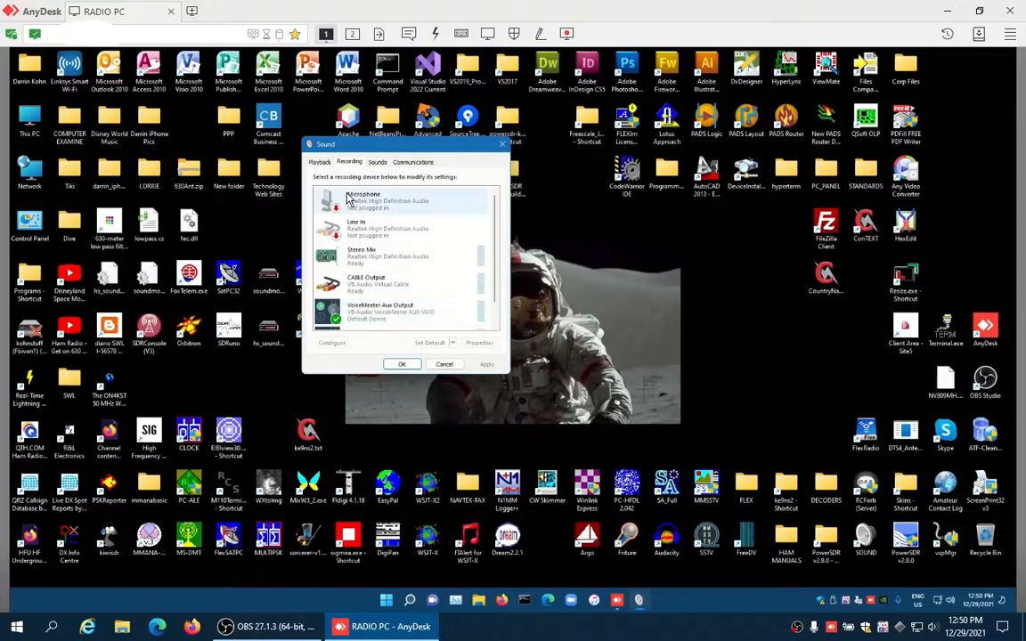
pyautogui.click(445, 364)
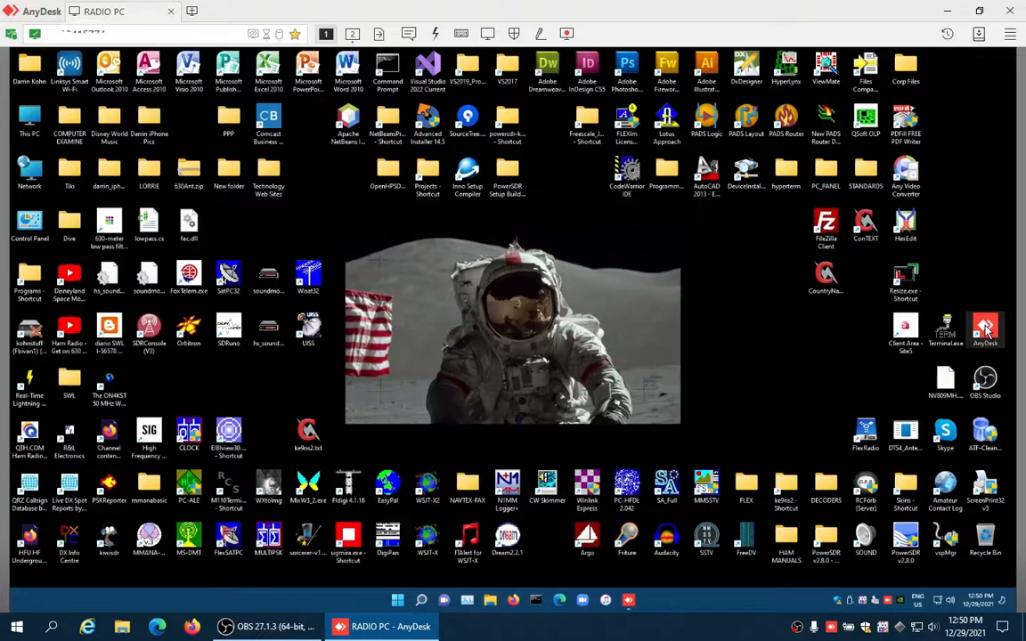
pyautogui.moveTo(986, 328)
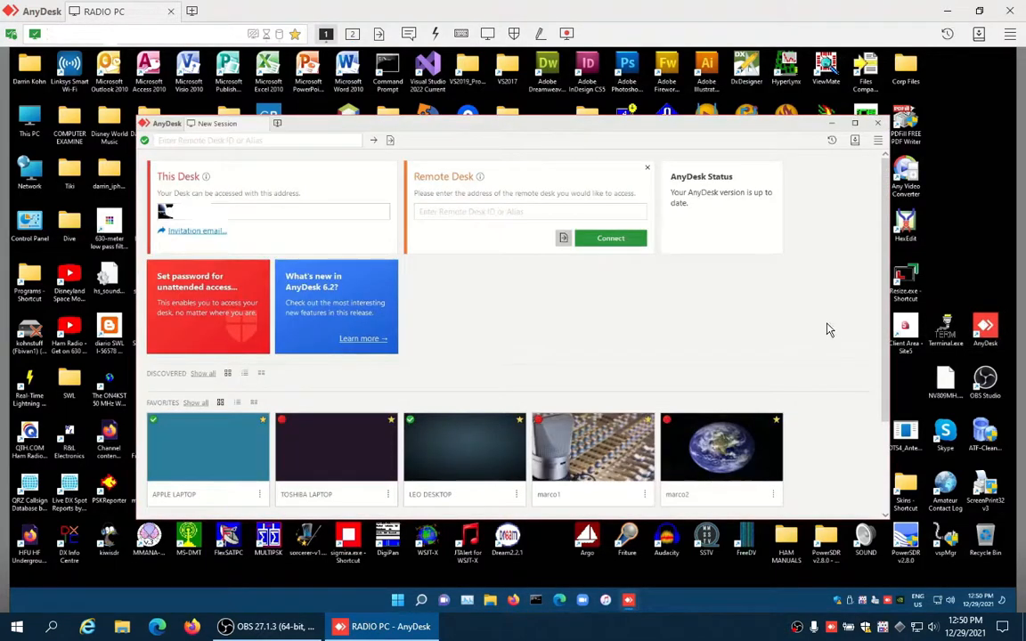
# View the remote AnyDesk Audio settings with VoiceMeeter Aux Output transmission and VoiceMeeter Input output
pyautogui.click(876, 139)
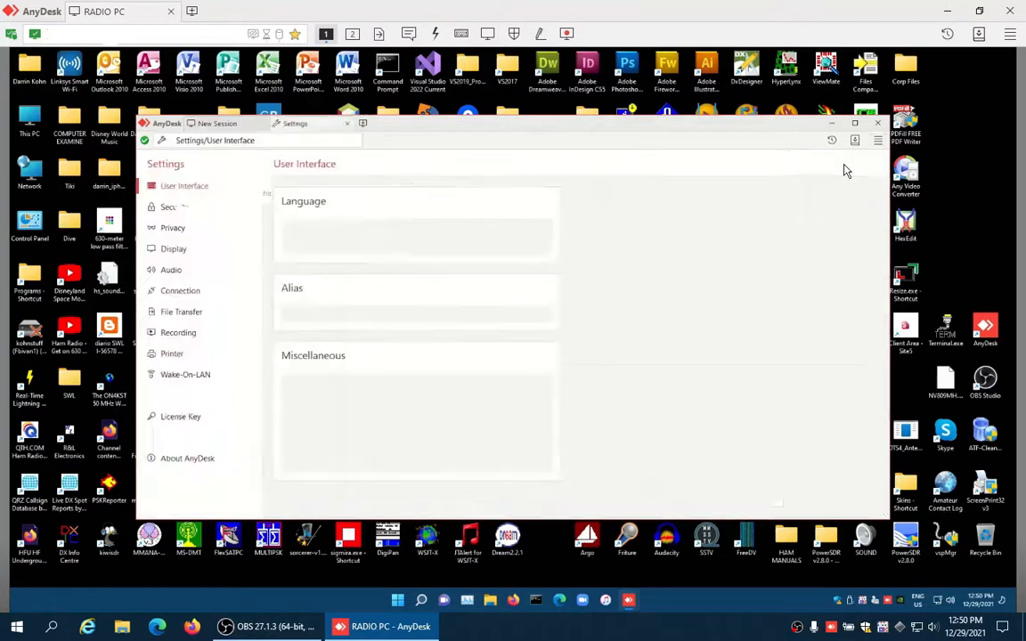
pyautogui.click(171, 269)
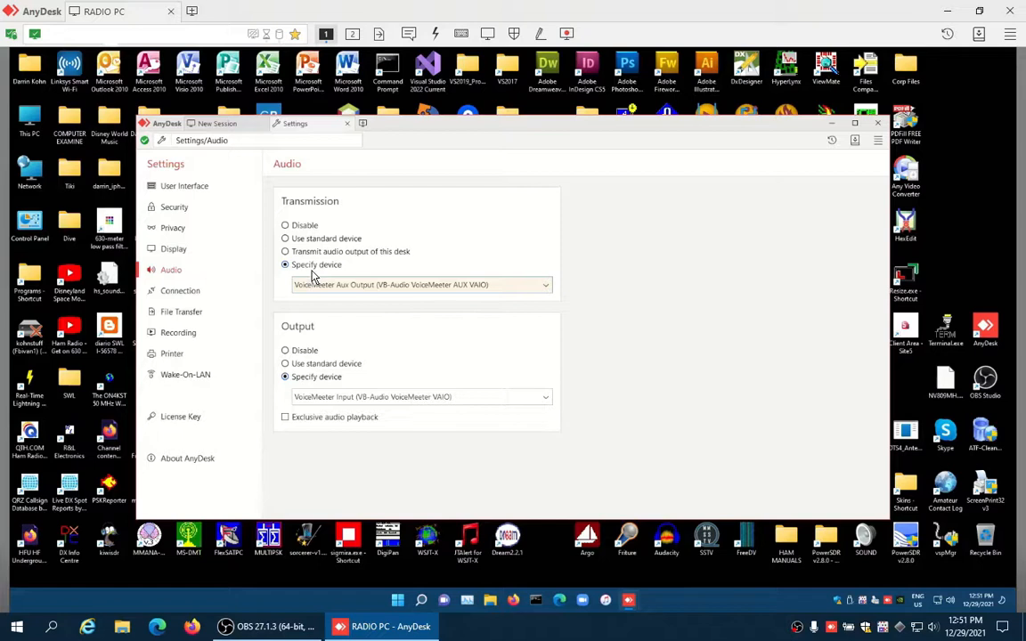
pyautogui.moveTo(358, 296)
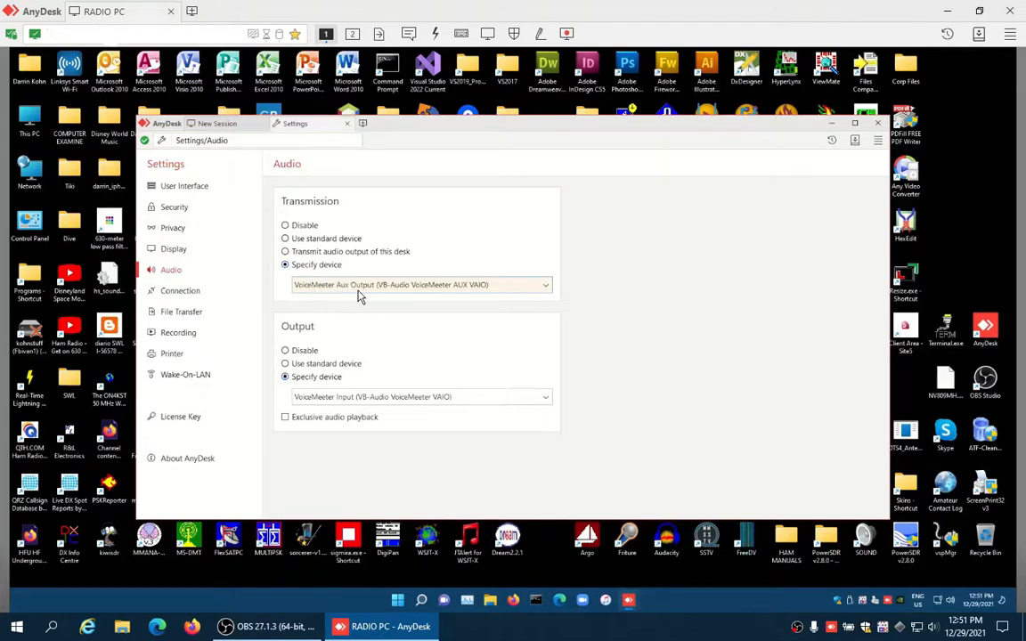
pyautogui.moveTo(305, 410)
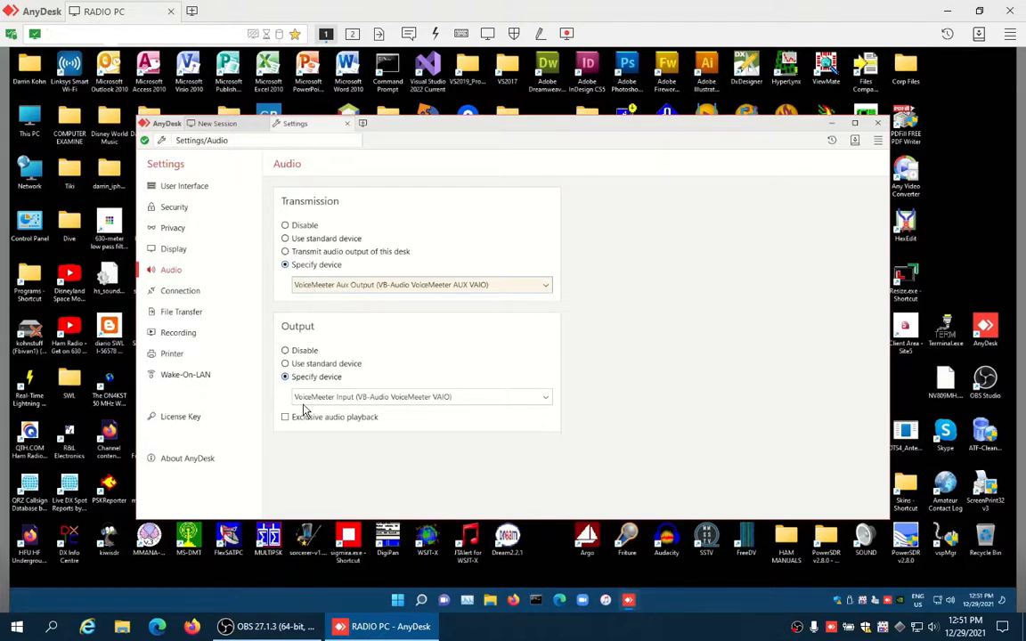
pyautogui.moveTo(348, 408)
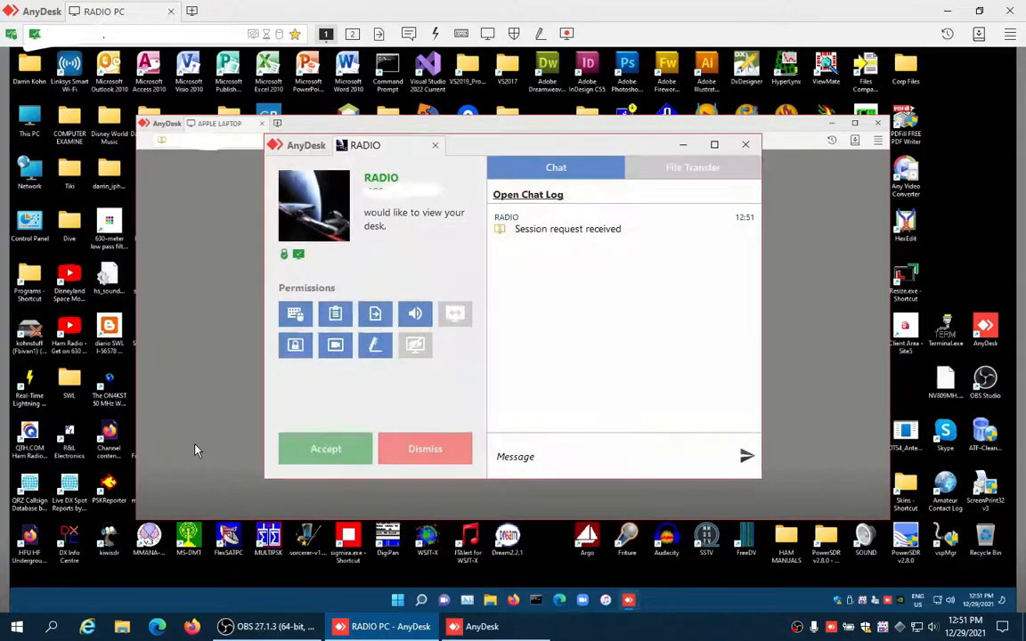
# Accept the incoming AnyDesk session request from RADIO
pyautogui.click(324, 449)
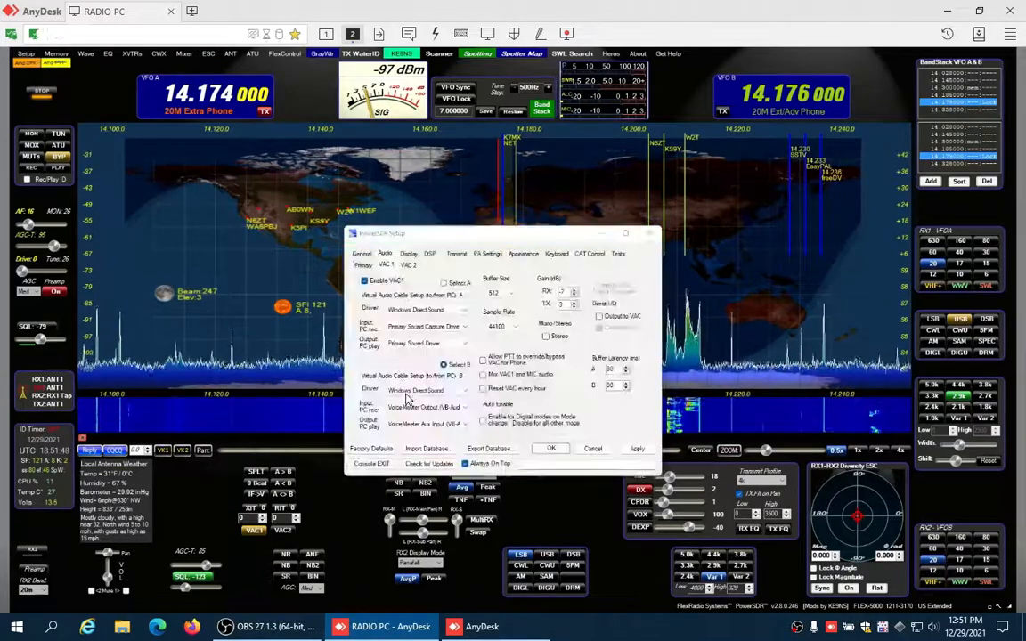
# Show PowerSDR Setup's General tab, then close Setup to leave the main radio panel
pyautogui.click(363, 253)
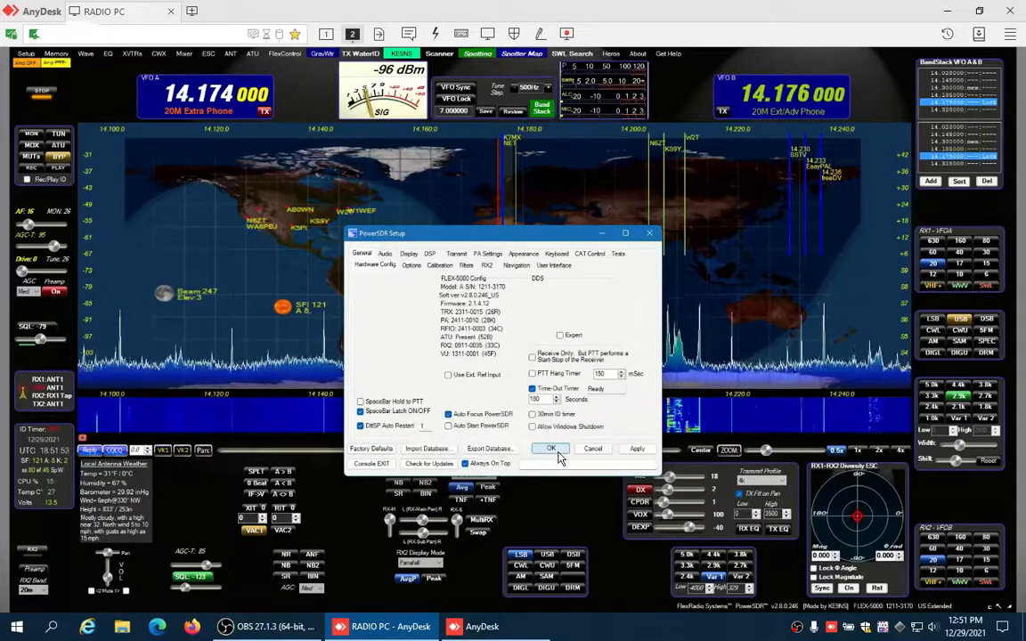
pyautogui.click(550, 449)
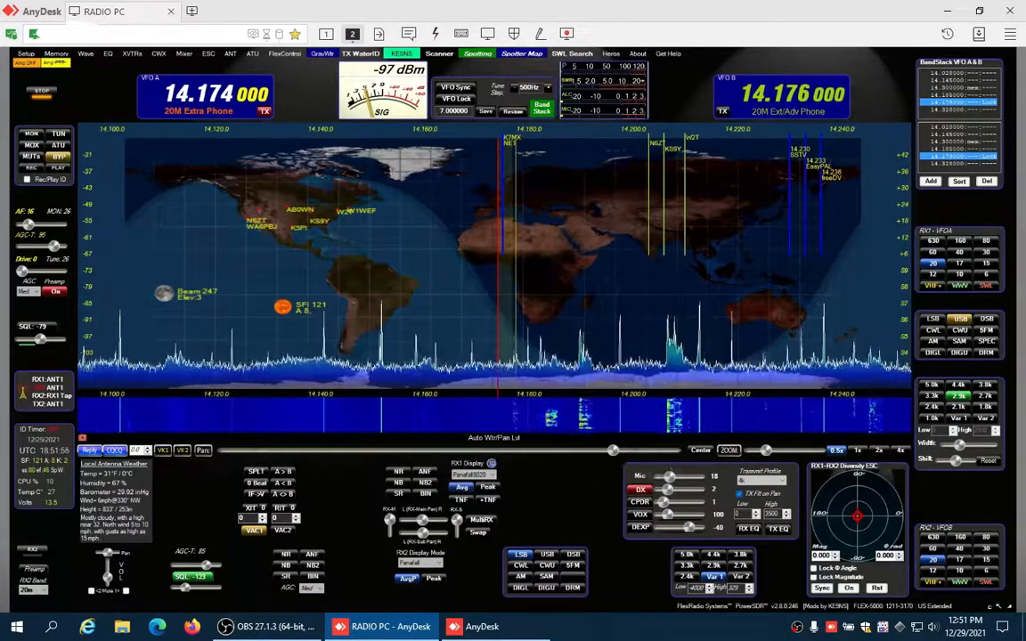